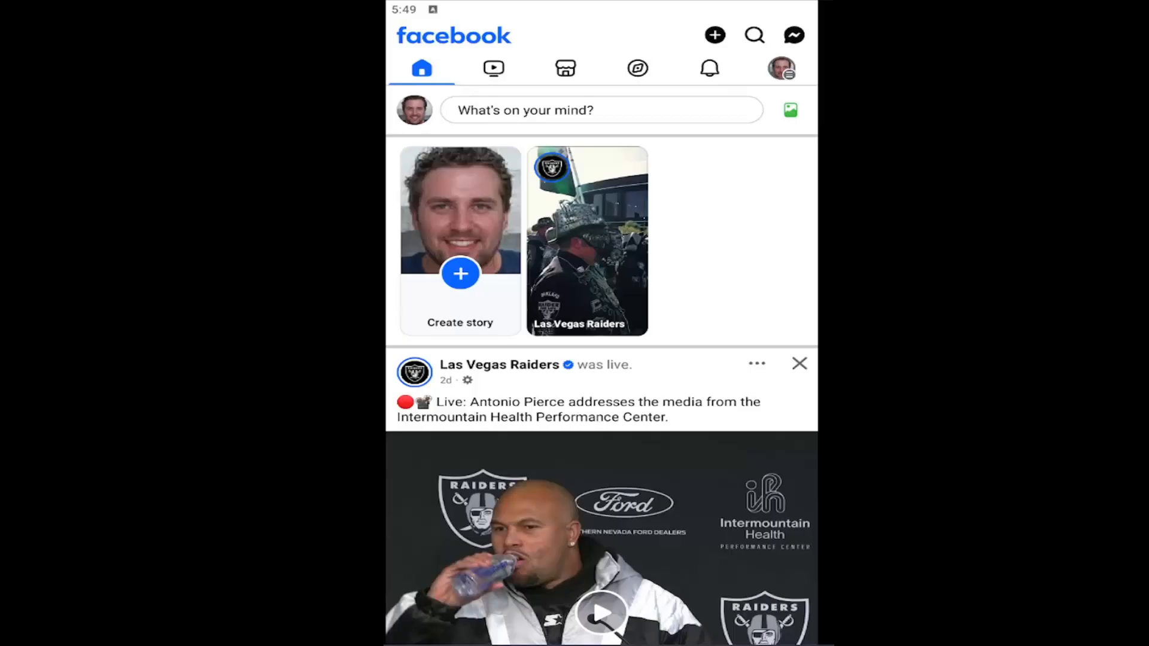
{"action": "mouse_move", "coordinate": [734, 237]}
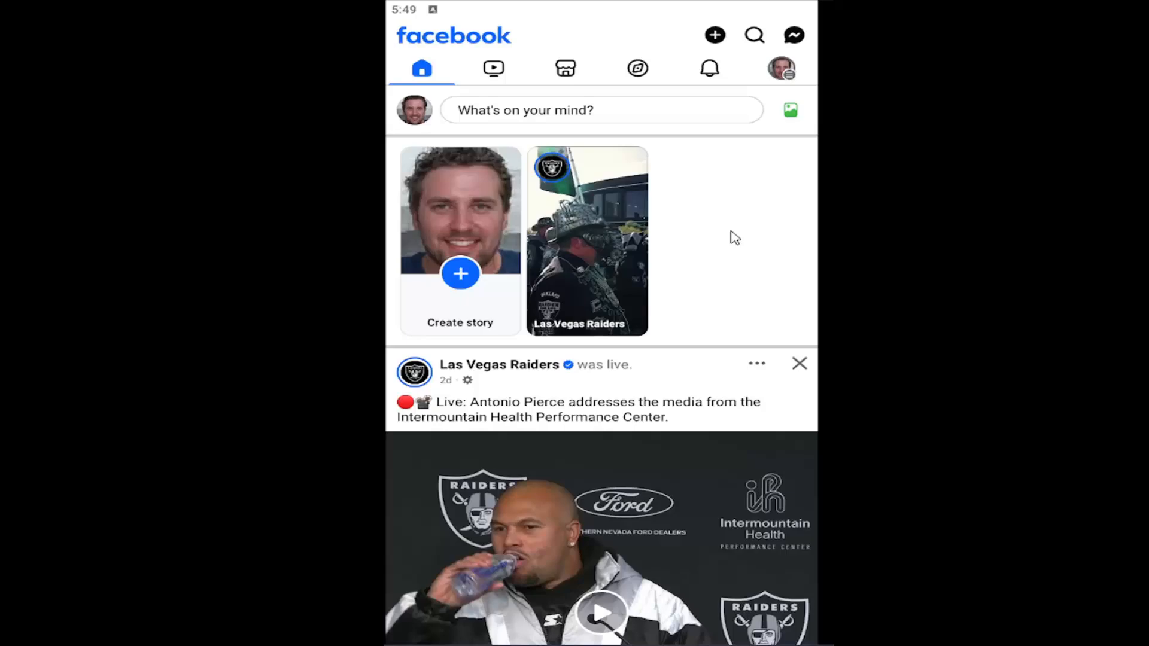
{"action": "mouse_move", "coordinate": [742, 82]}
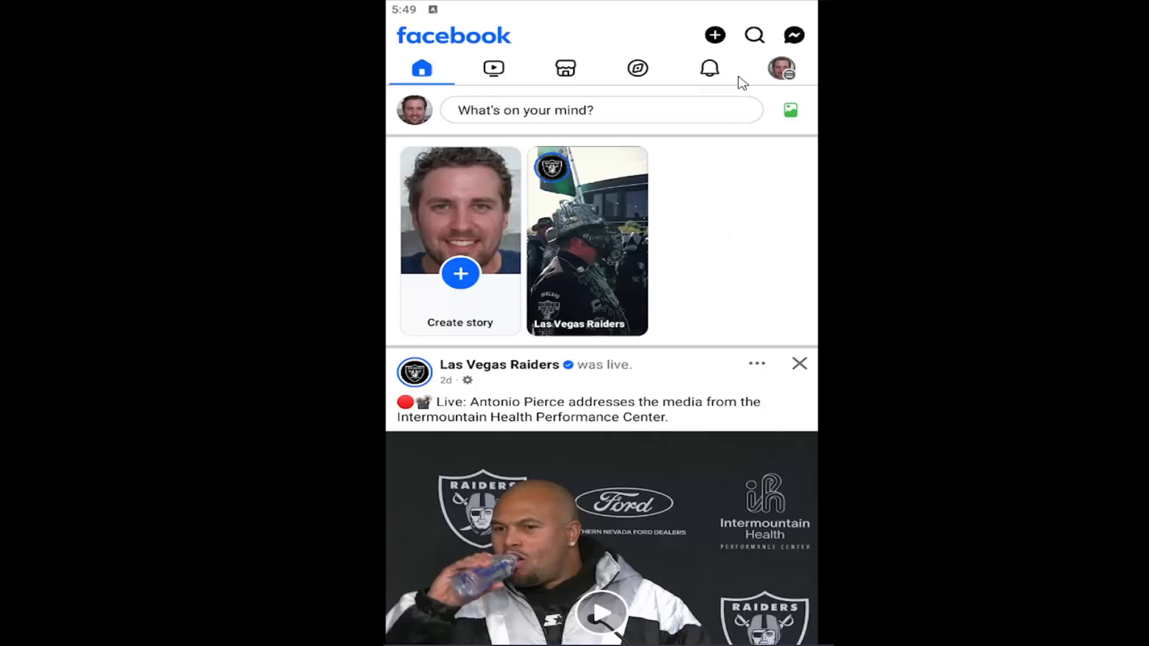
Step: From the menu, open Settings & privacy and scroll down to the Your activity section
{"action": "left_click", "coordinate": [780, 68]}
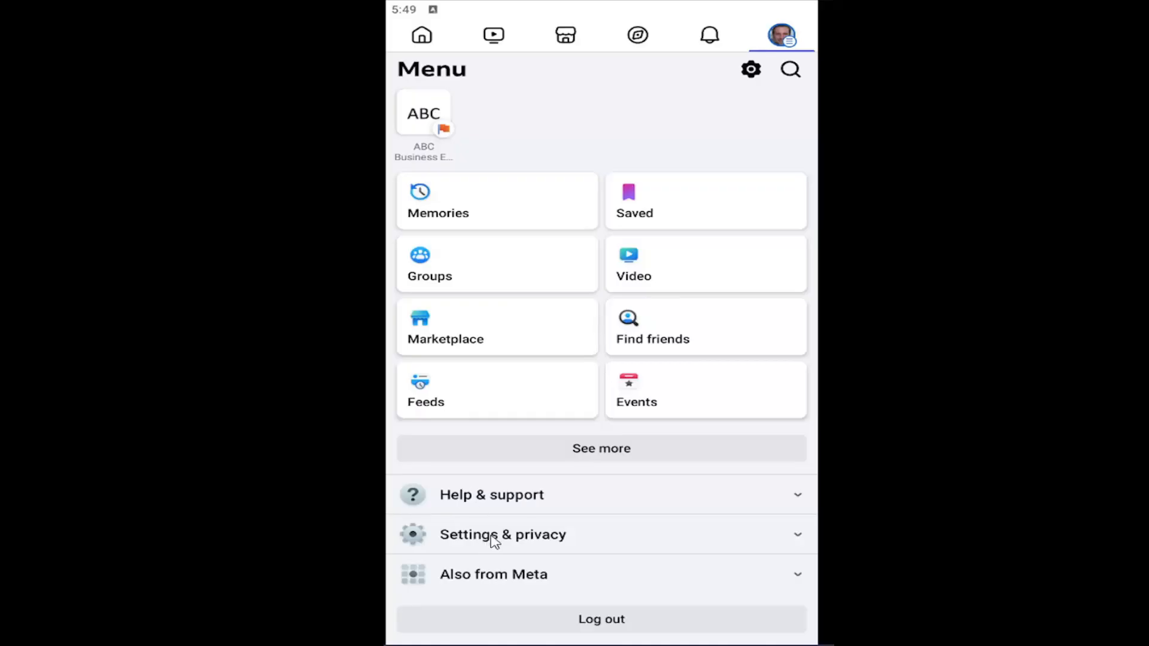
{"action": "left_click", "coordinate": [502, 535]}
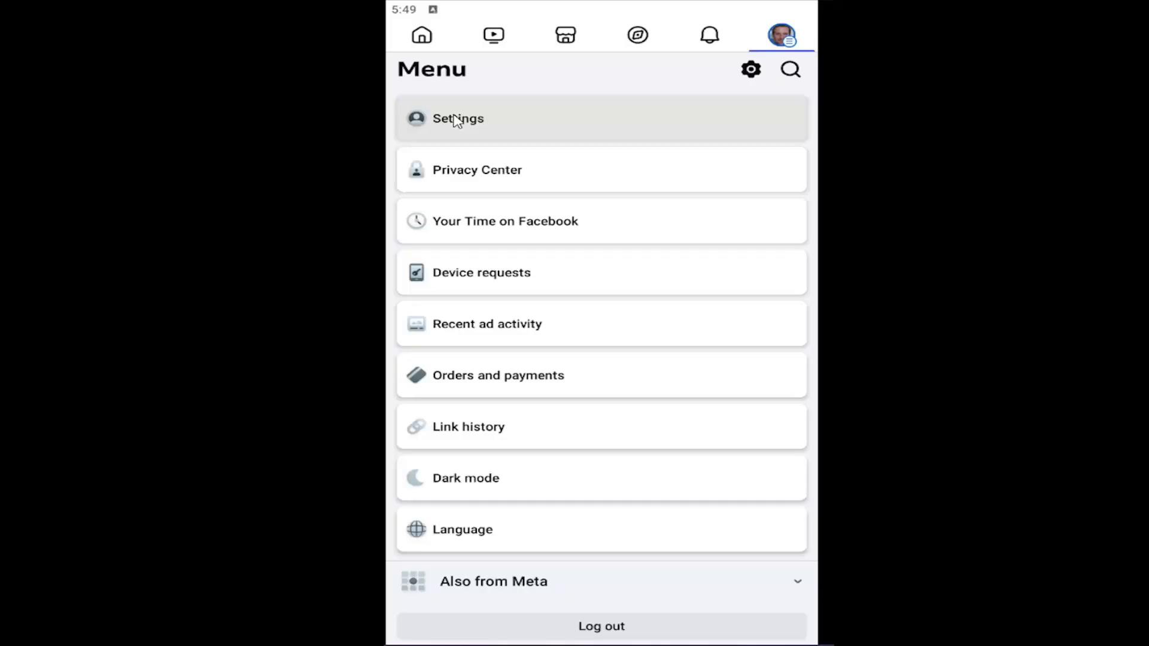
{"action": "left_click", "coordinate": [457, 118]}
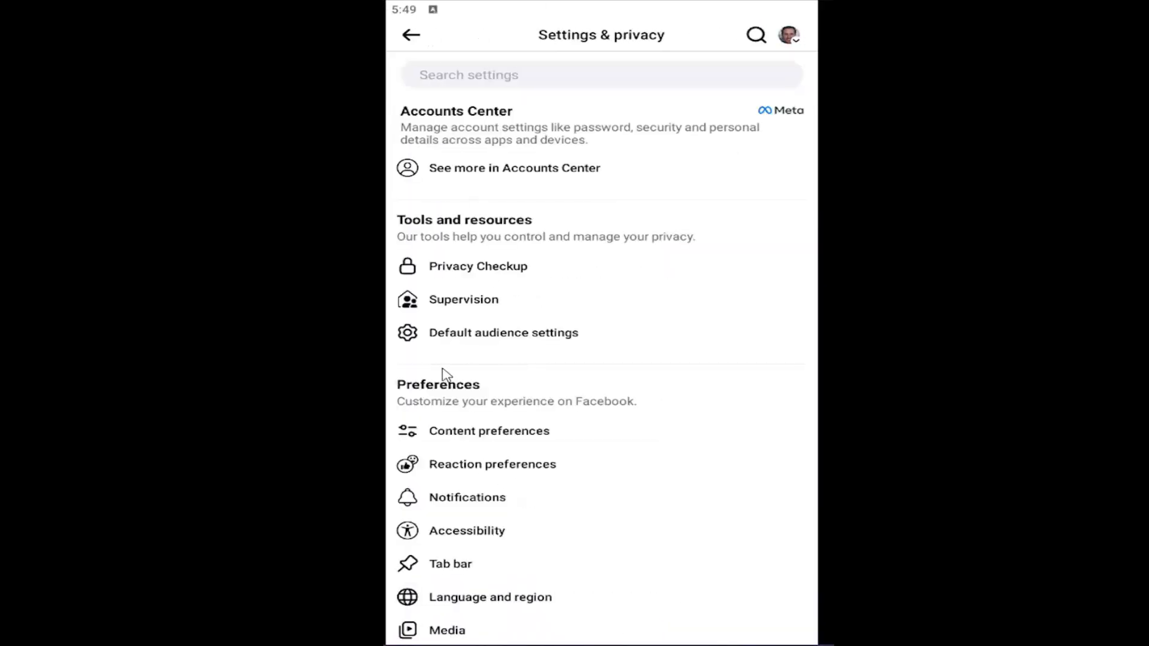
{"action": "scroll", "scroll_direction": "down", "scroll_amount": 3}
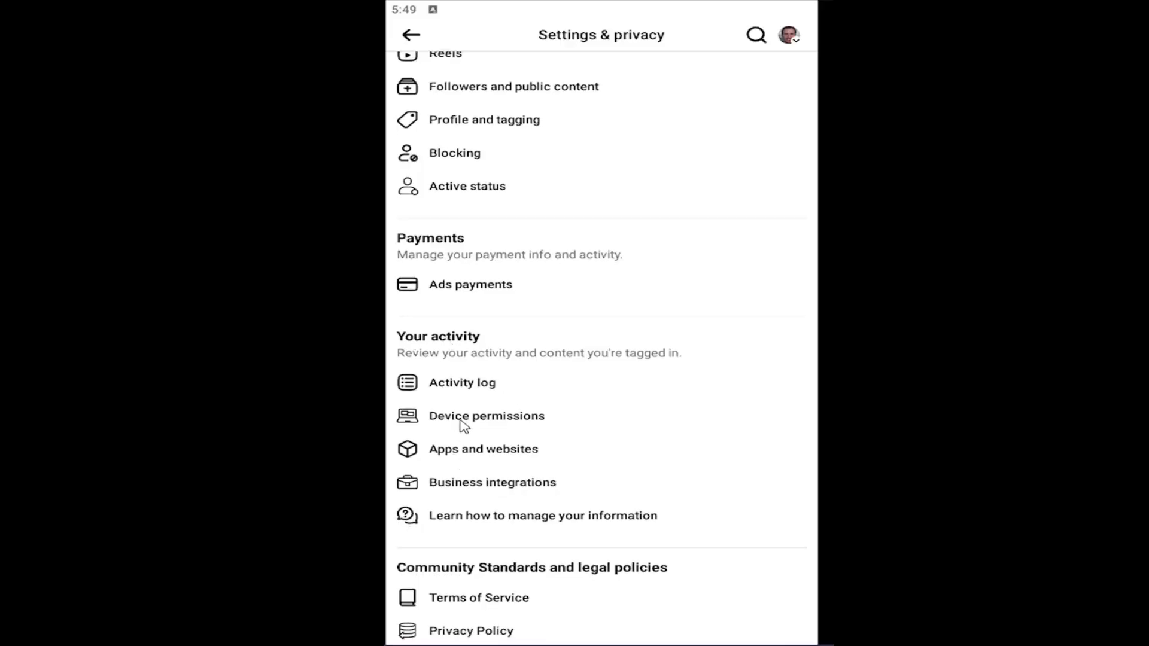
{"action": "left_click", "coordinate": [486, 416]}
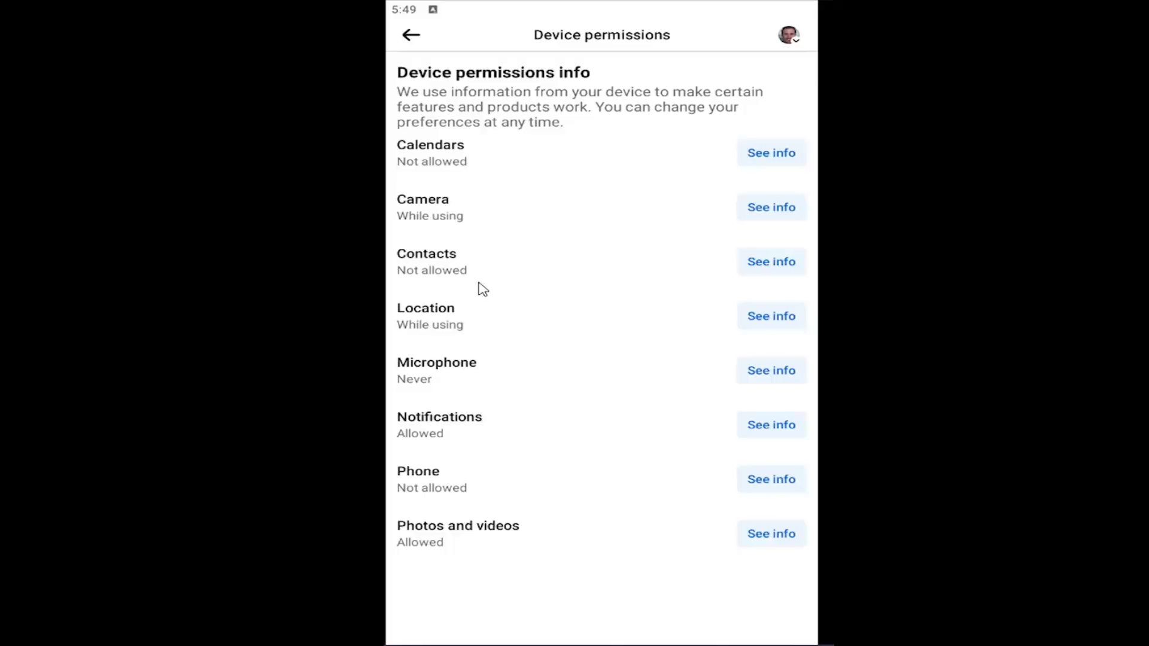
{"action": "mouse_move", "coordinate": [782, 262]}
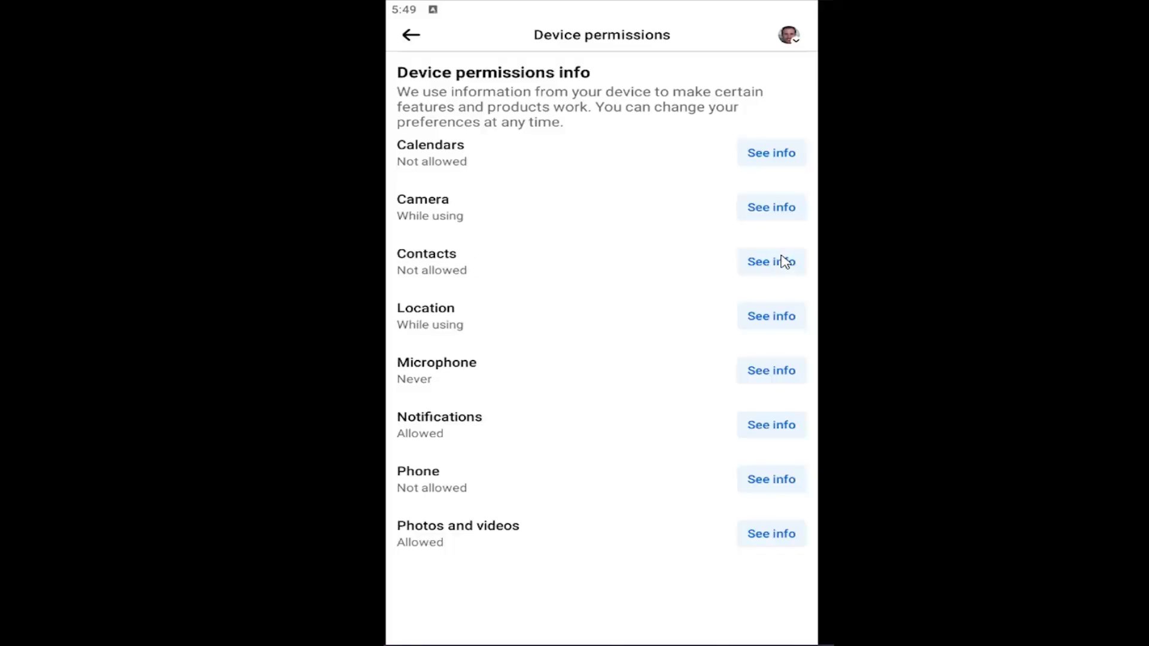
{"action": "left_click", "coordinate": [771, 261]}
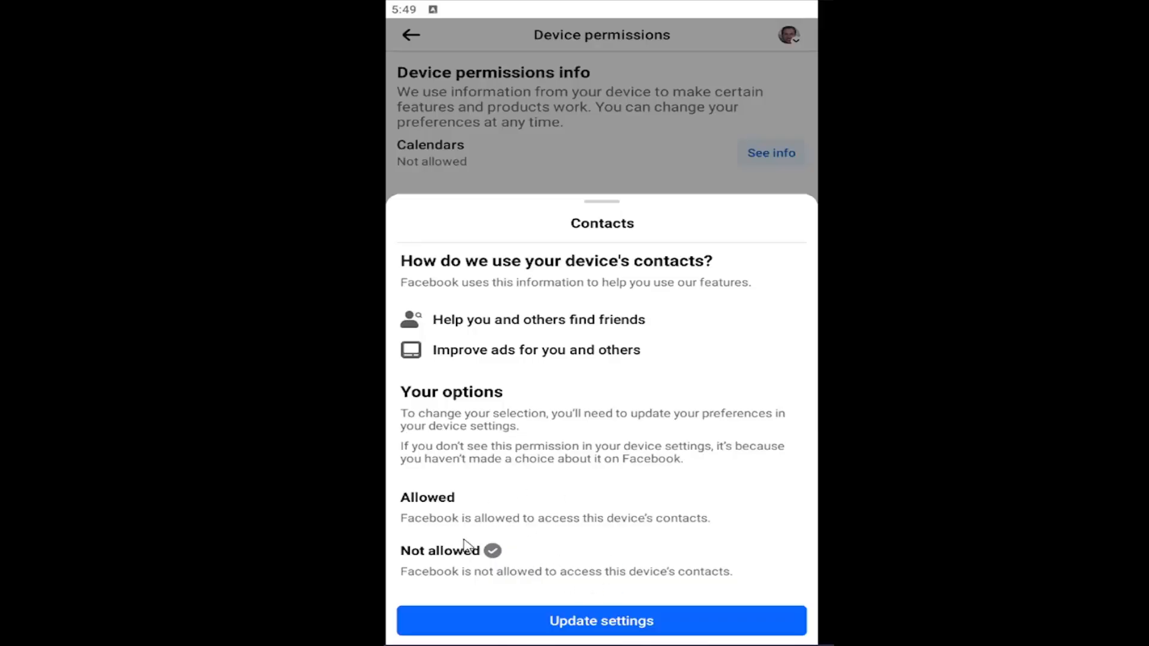
{"action": "left_click", "coordinate": [600, 621]}
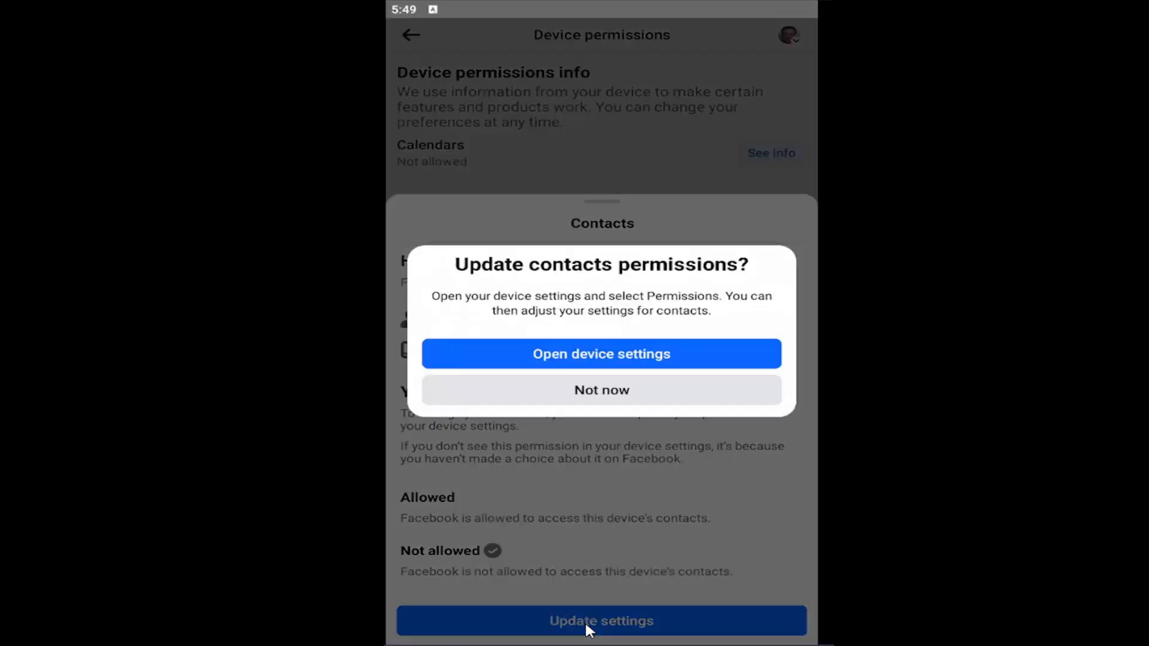
{"action": "left_click", "coordinate": [600, 353]}
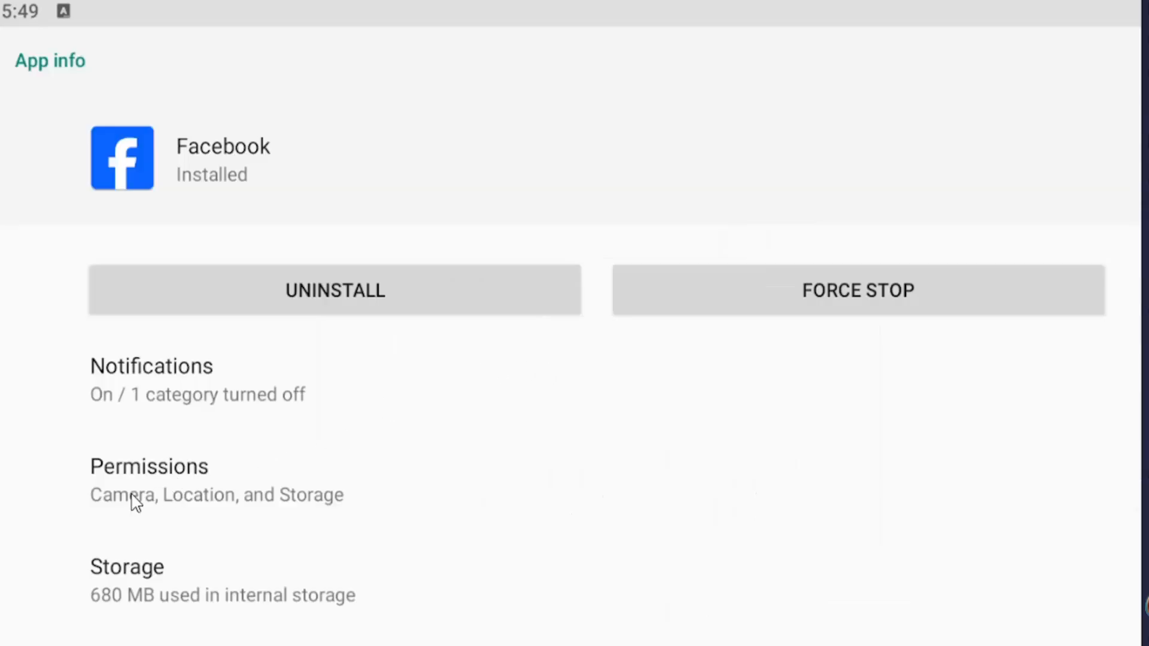
{"action": "left_click", "coordinate": [149, 466]}
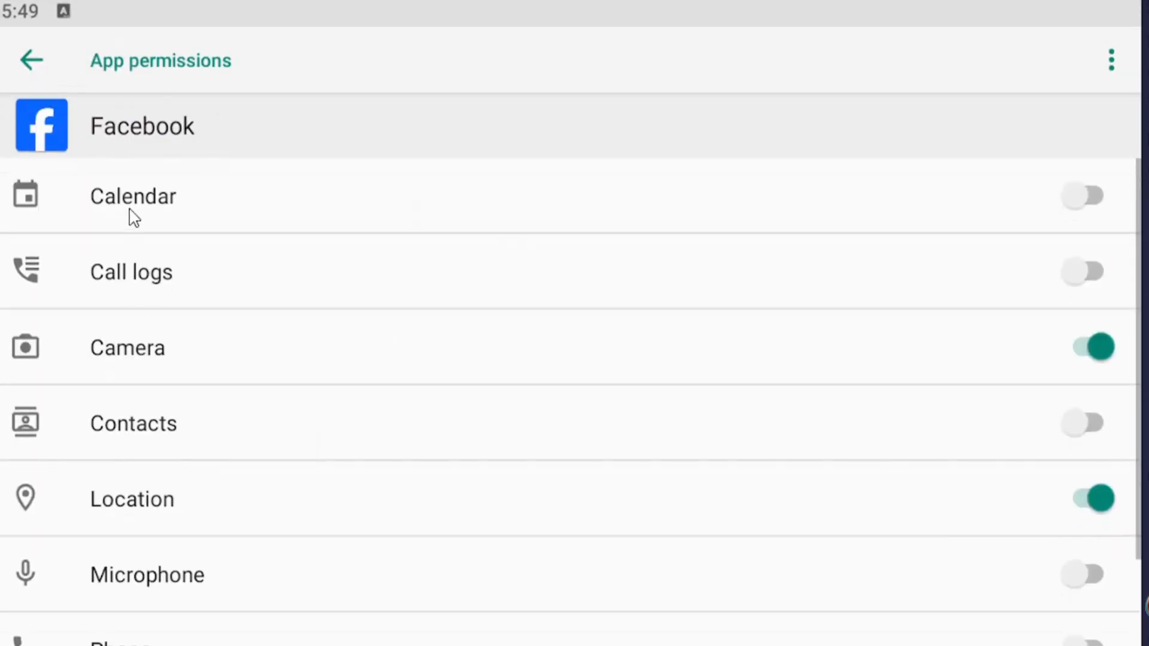
{"action": "mouse_move", "coordinate": [255, 411]}
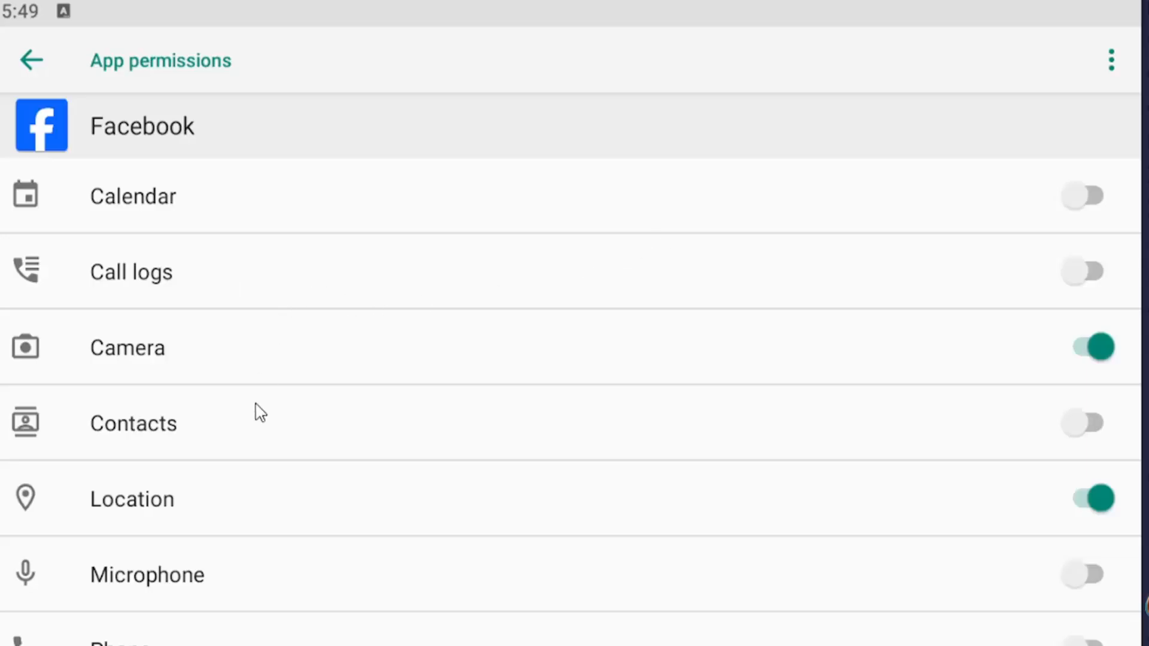
{"action": "left_click", "coordinate": [1084, 423]}
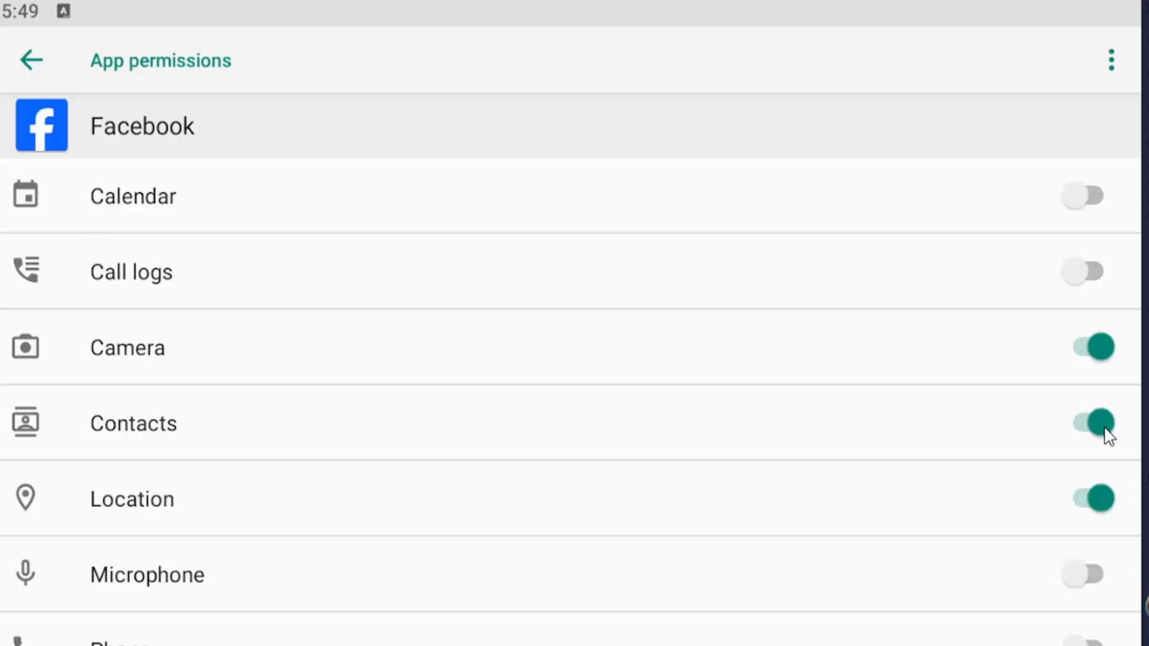
{"action": "left_click", "coordinate": [1084, 423]}
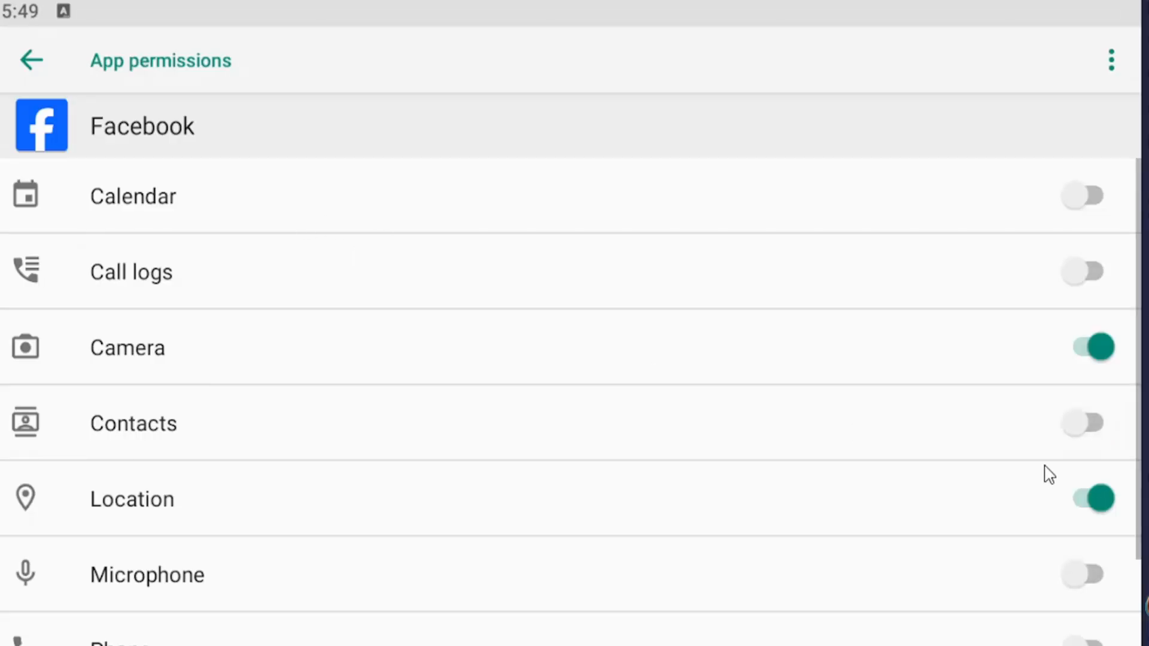
{"action": "left_click", "coordinate": [31, 60]}
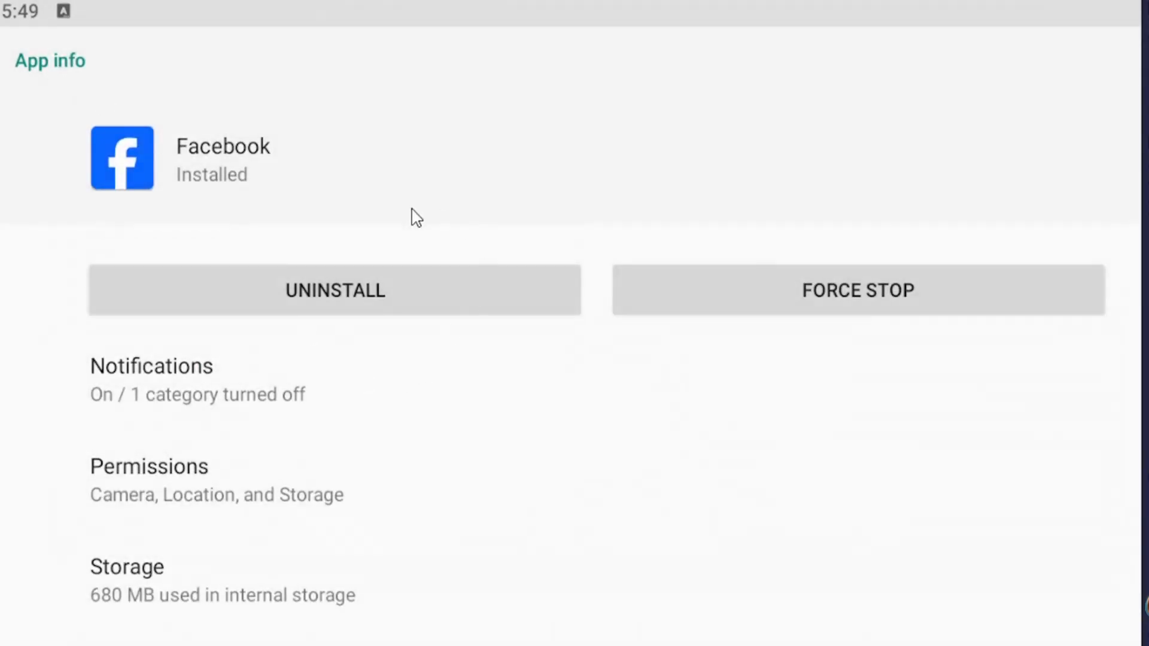
Step: Return to Device permissions, confirm Contacts is still Not allowed, and go back to the home feed
{"action": "left_click", "coordinate": [149, 466]}
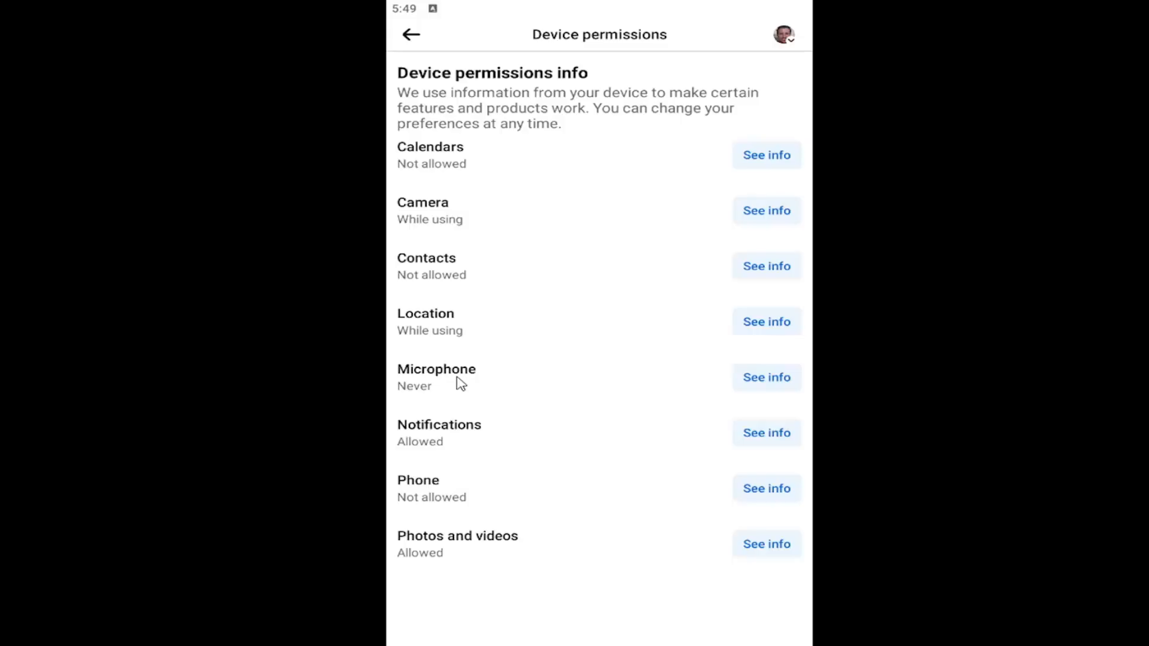
{"action": "left_click", "coordinate": [766, 266]}
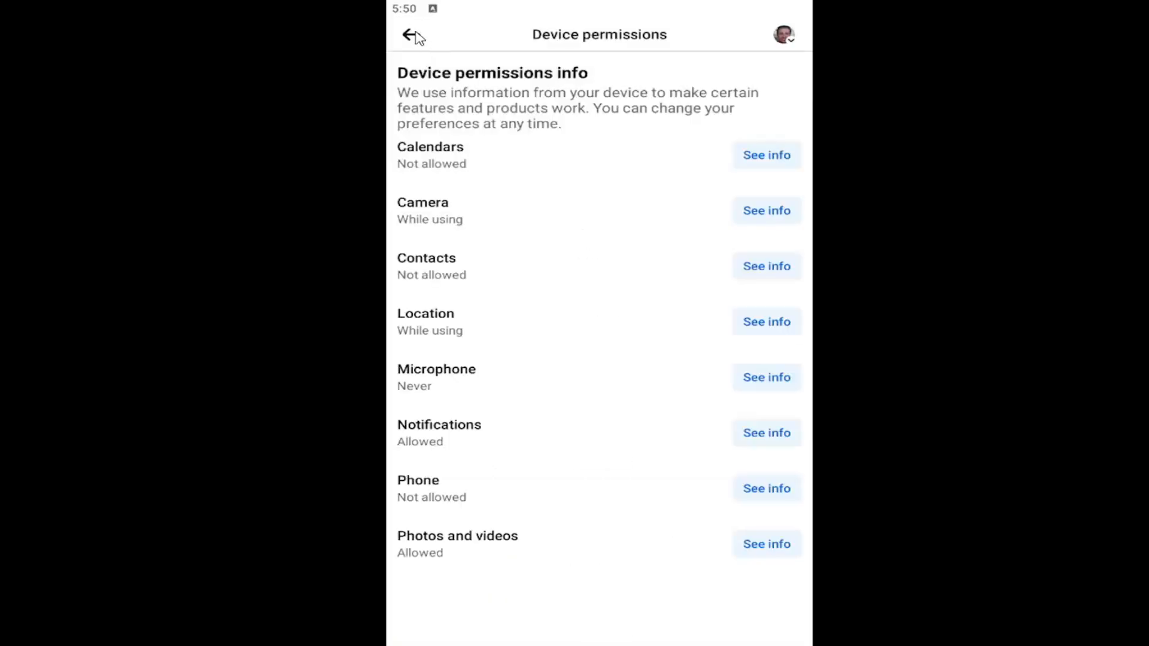
{"action": "left_click", "coordinate": [412, 35]}
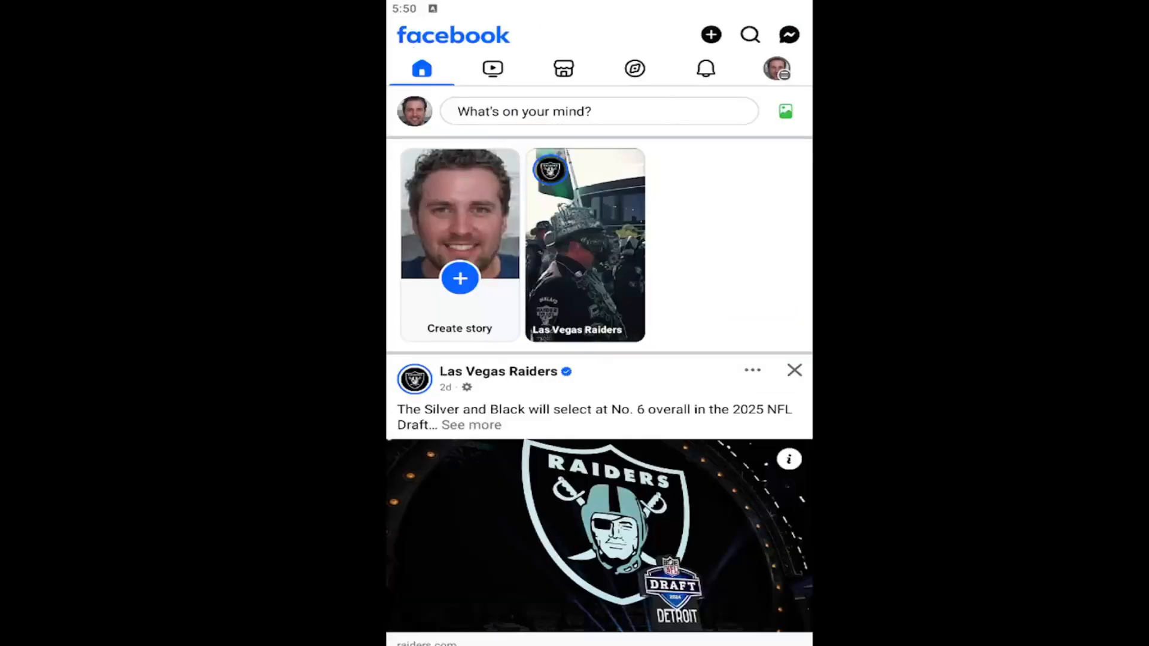